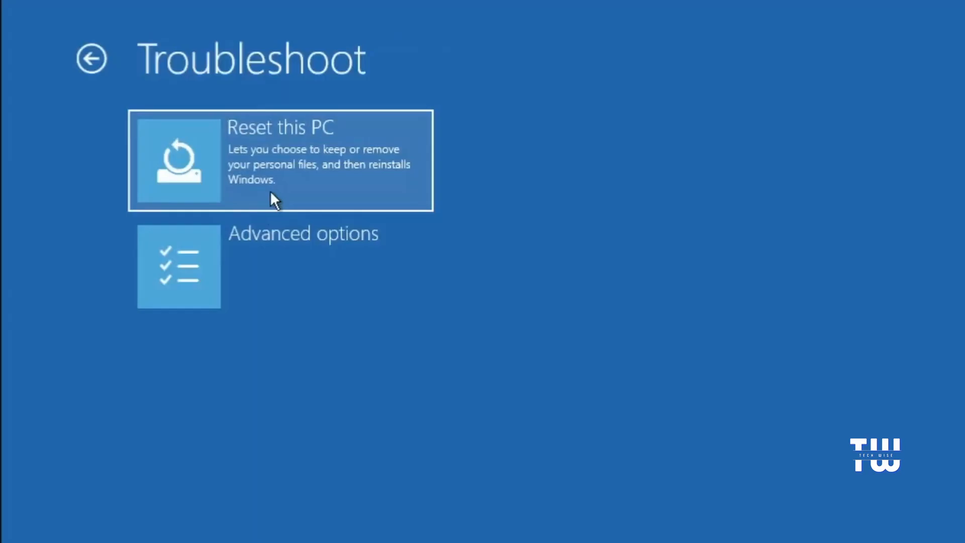
{"action": "mouse_move", "coordinate": [313, 192]}
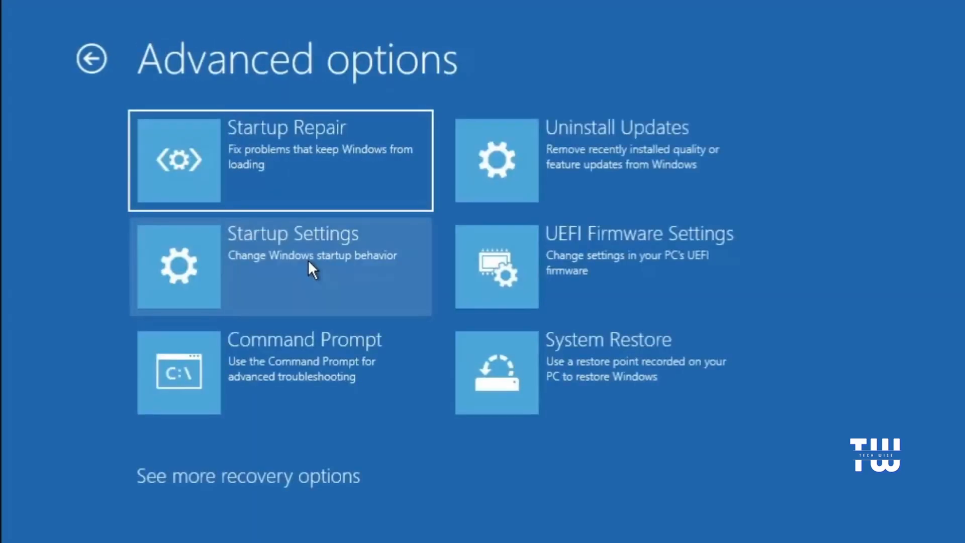
{"action": "mouse_move", "coordinate": [280, 148]}
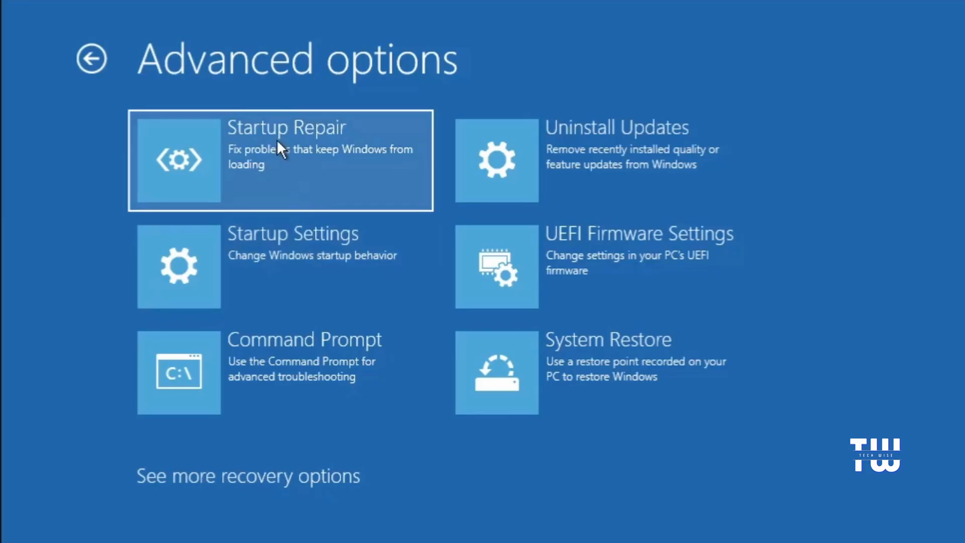
{"action": "mouse_move", "coordinate": [363, 372]}
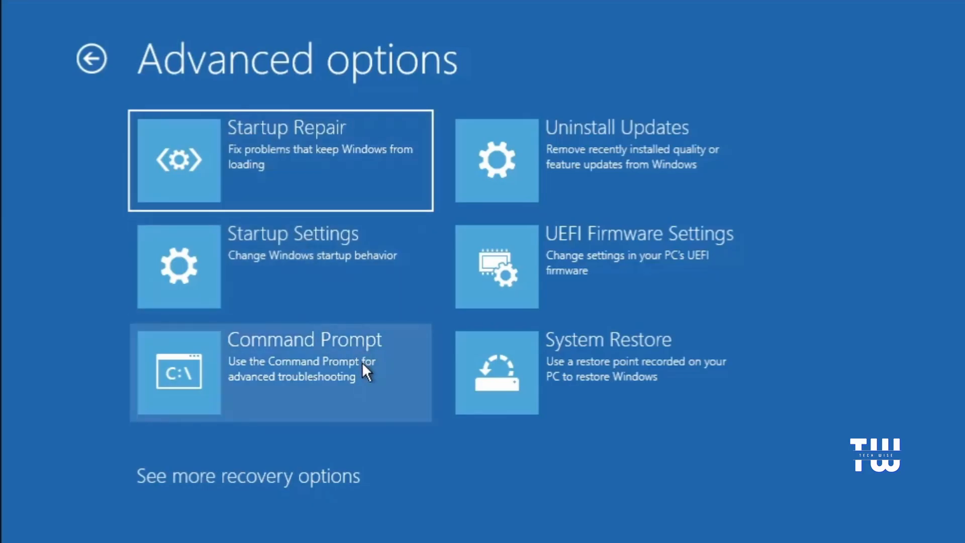
{"action": "mouse_move", "coordinate": [314, 496]}
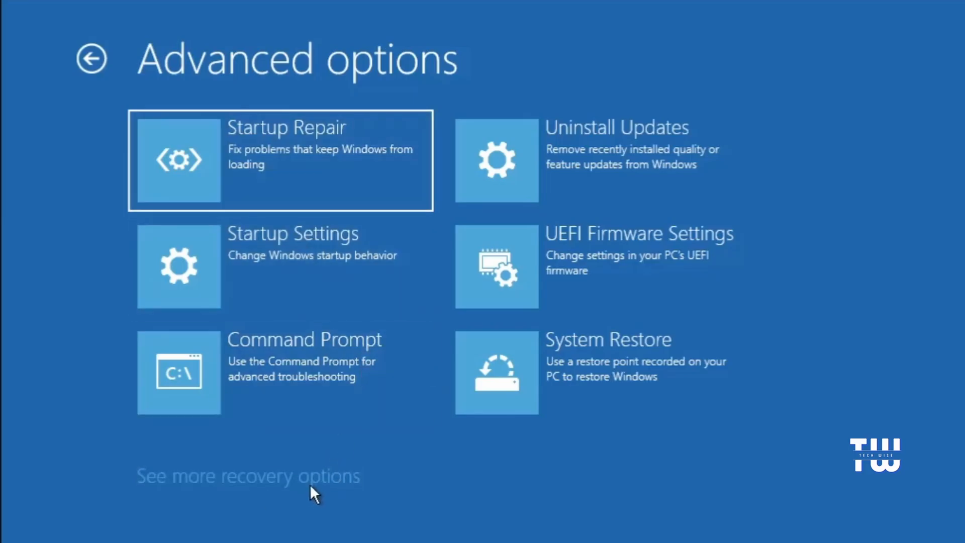
{"action": "mouse_move", "coordinate": [649, 157]}
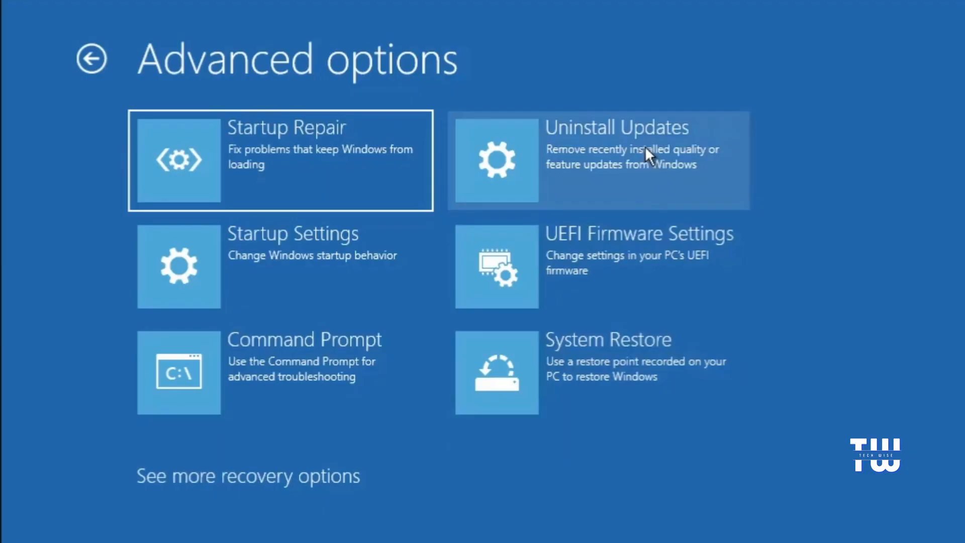
{"action": "mouse_move", "coordinate": [563, 362]}
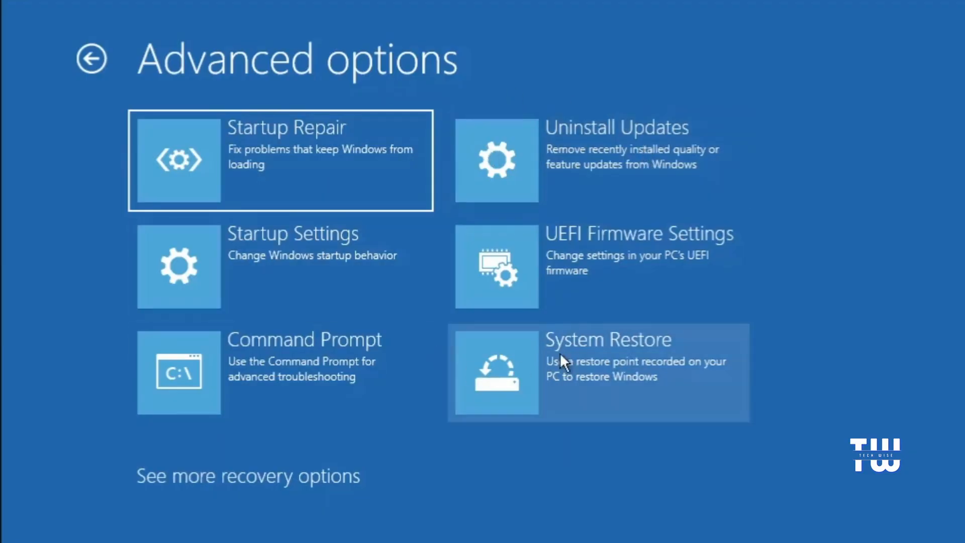
{"action": "mouse_move", "coordinate": [568, 137]}
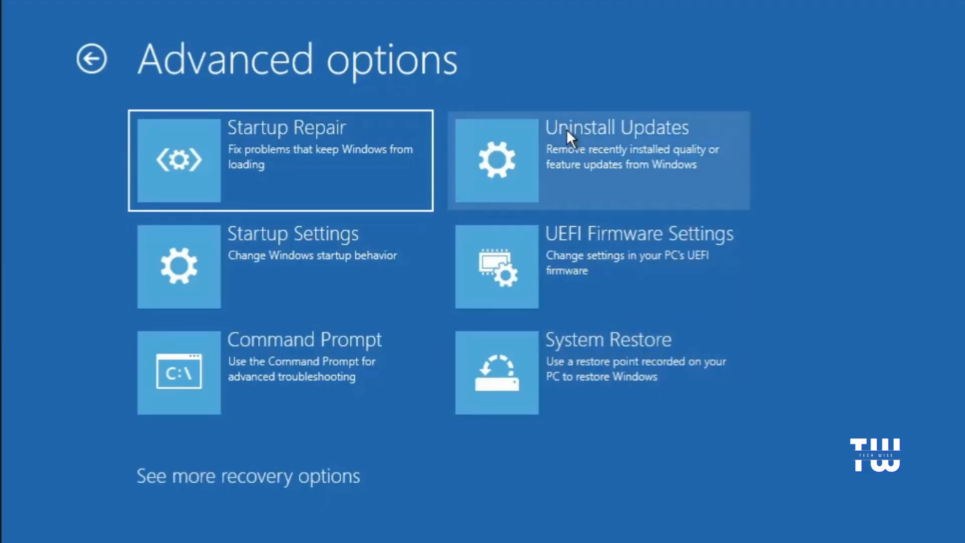
{"action": "mouse_move", "coordinate": [49, 74]}
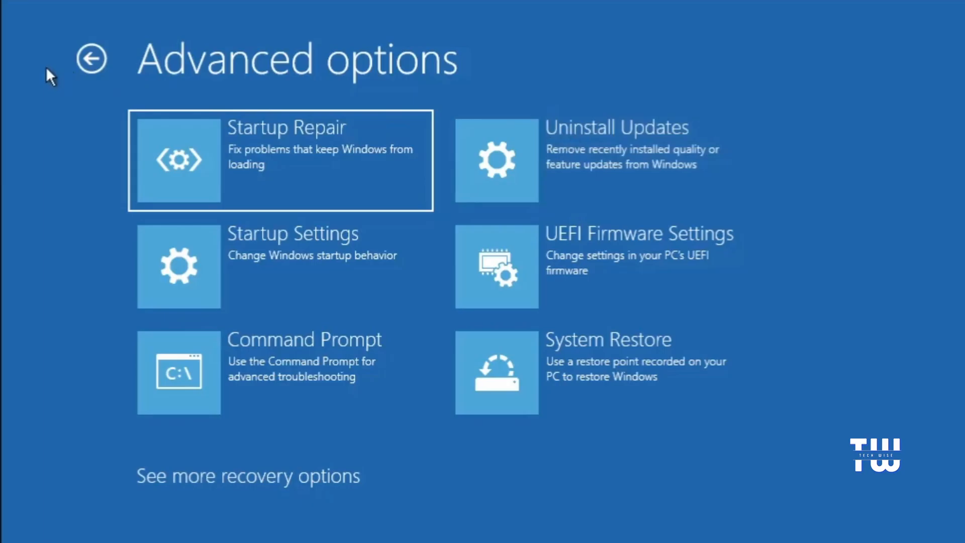
- Open Advanced options from Troubleshoot to view Startup Repair, Command Prompt and System Restore
{"action": "left_click", "coordinate": [91, 60]}
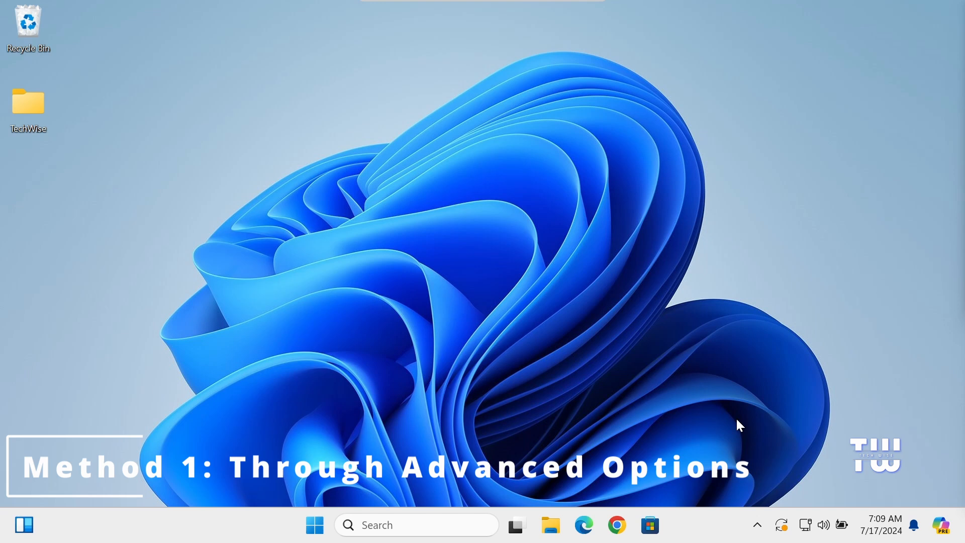
- Show the Start button's Win+X quick-link menu with Settings and Terminal
{"action": "right_click", "coordinate": [315, 524]}
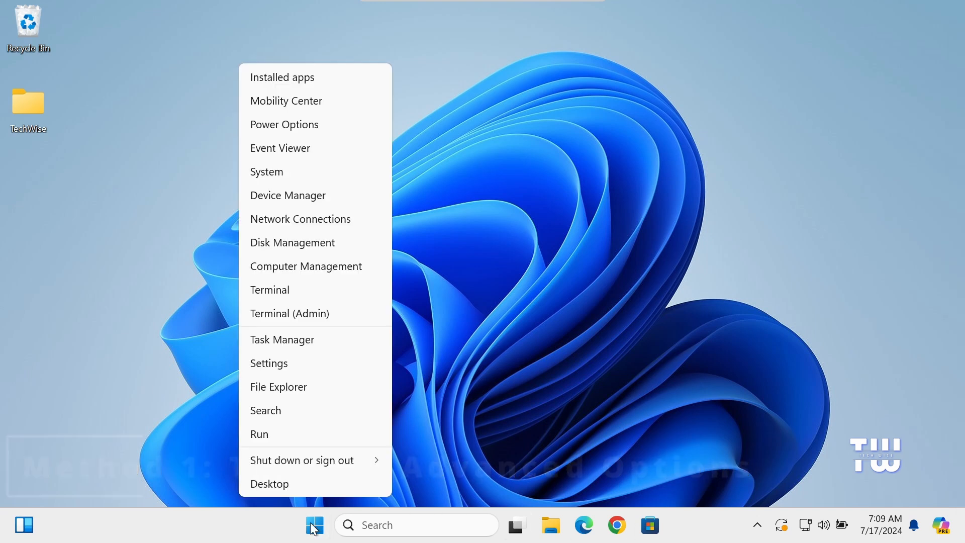
{"action": "mouse_move", "coordinate": [308, 368]}
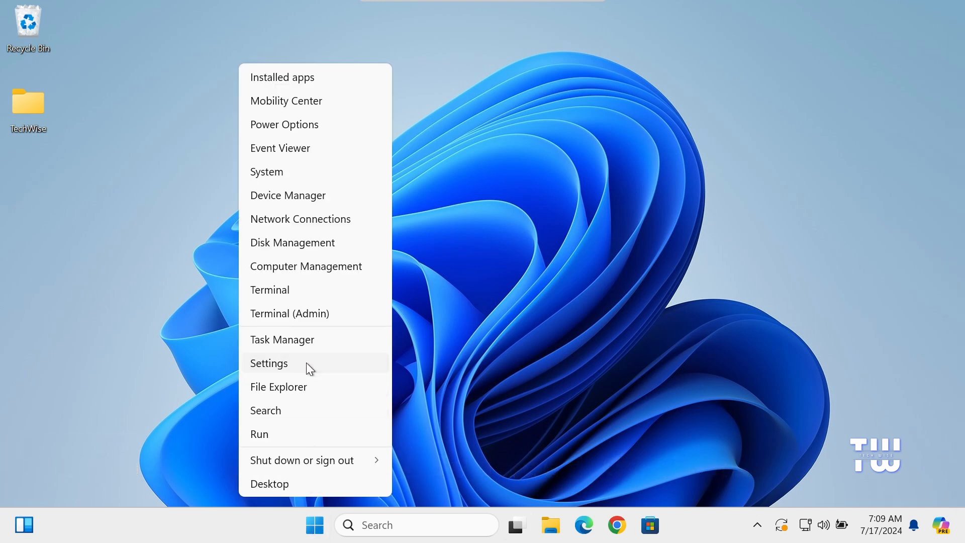
- Go to Settings > Windows Update > Advanced options and scroll to Additional options
{"action": "left_click", "coordinate": [269, 363]}
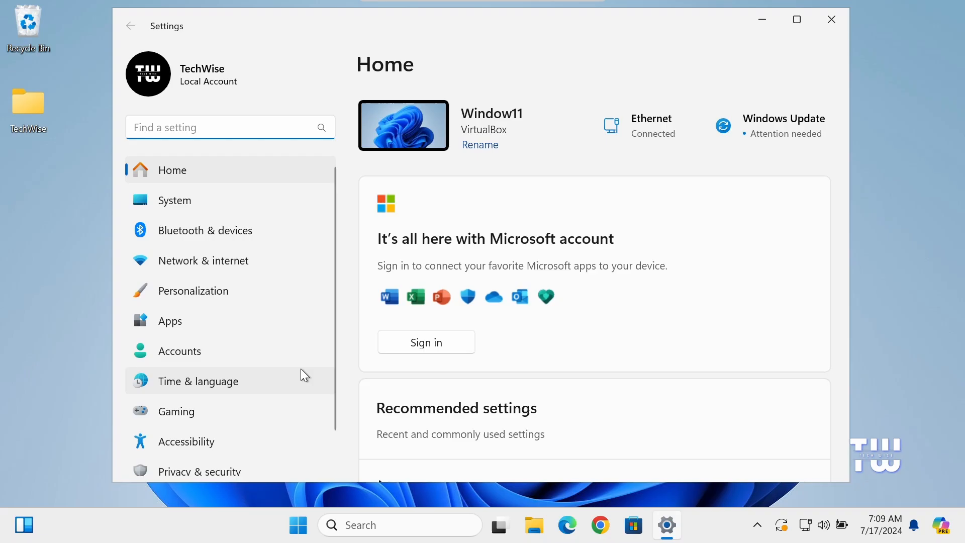
{"action": "scroll", "scroll_direction": "down", "scroll_amount": 3}
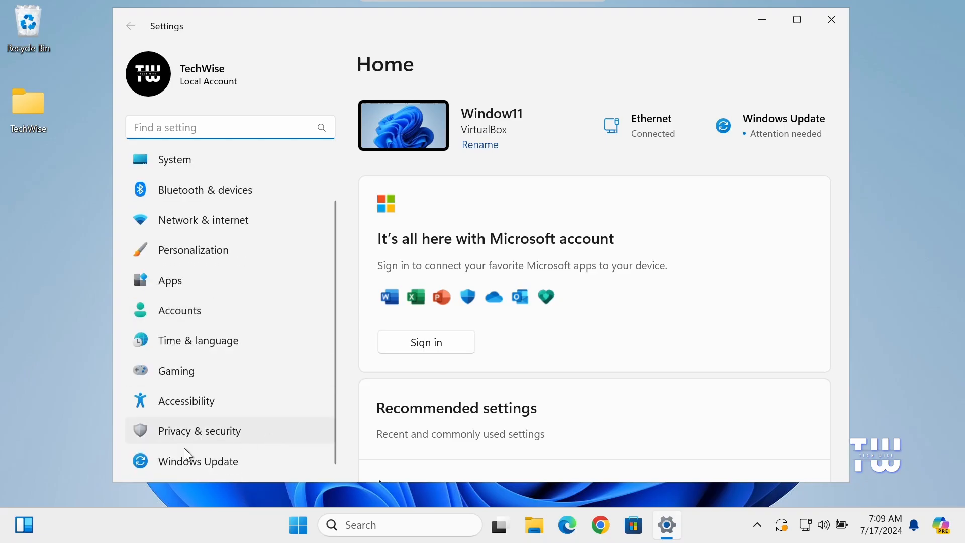
{"action": "left_click", "coordinate": [199, 460]}
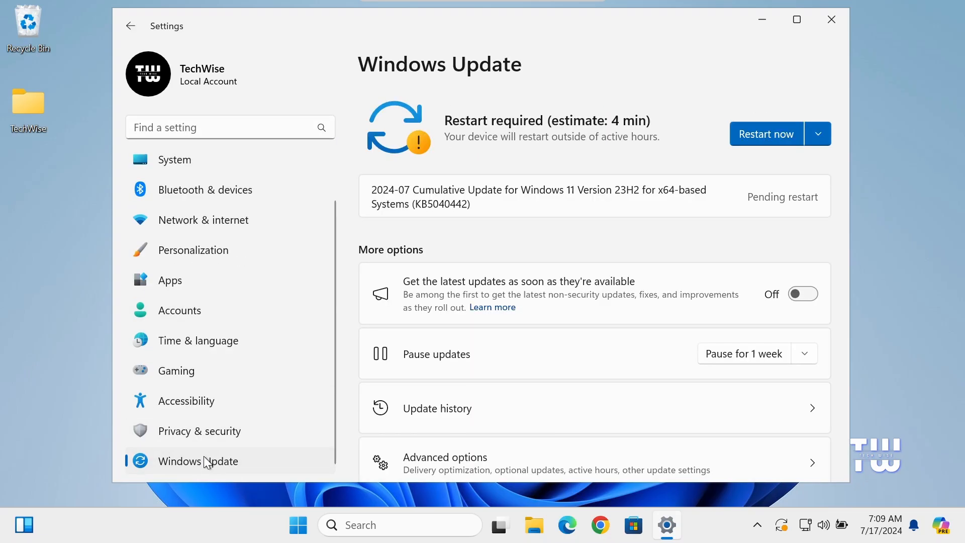
{"action": "scroll", "scroll_direction": "down", "scroll_amount": 3}
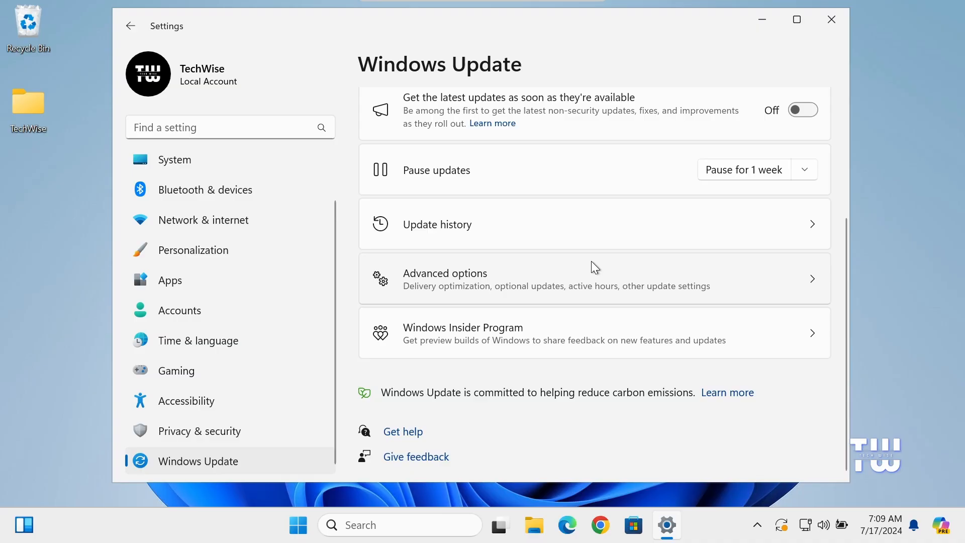
{"action": "mouse_move", "coordinate": [461, 290]}
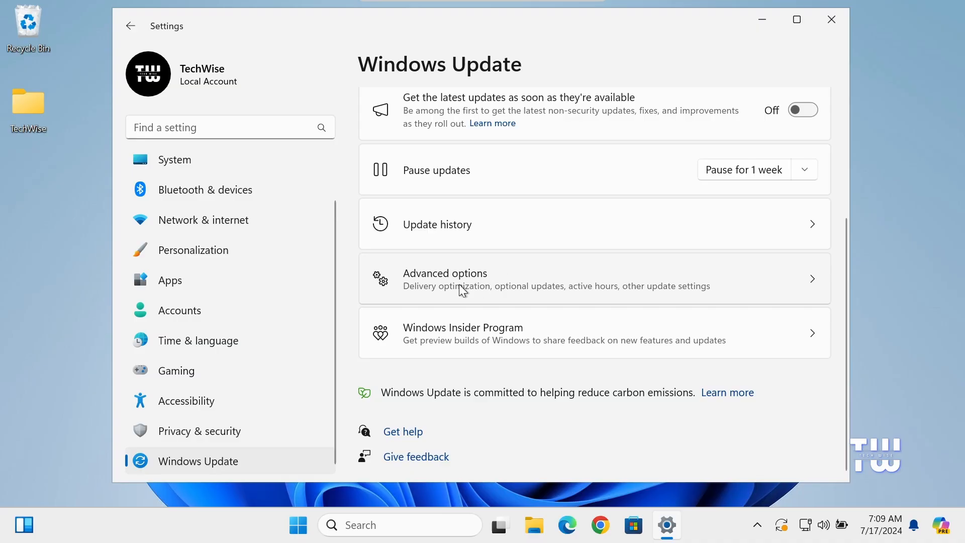
{"action": "left_click", "coordinate": [445, 278]}
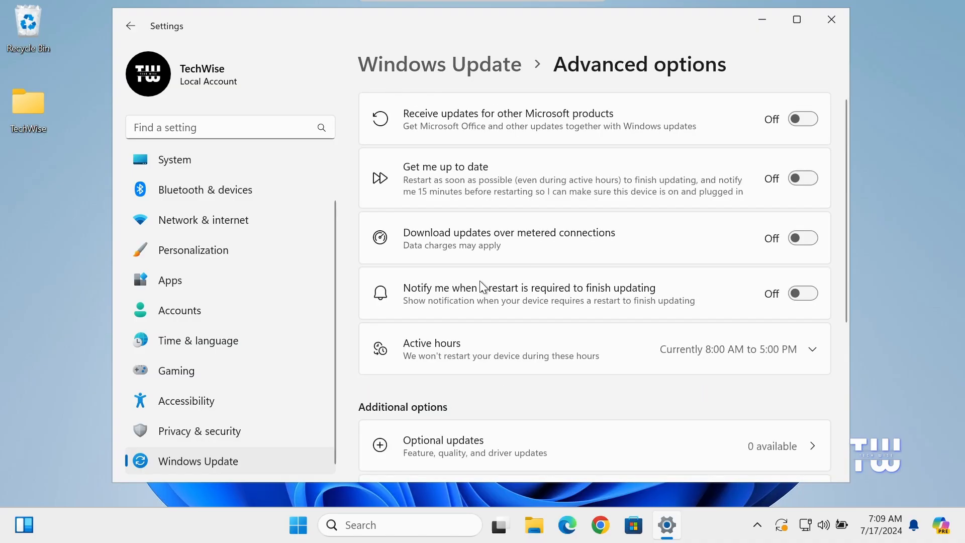
{"action": "scroll", "scroll_direction": "down", "scroll_amount": 3}
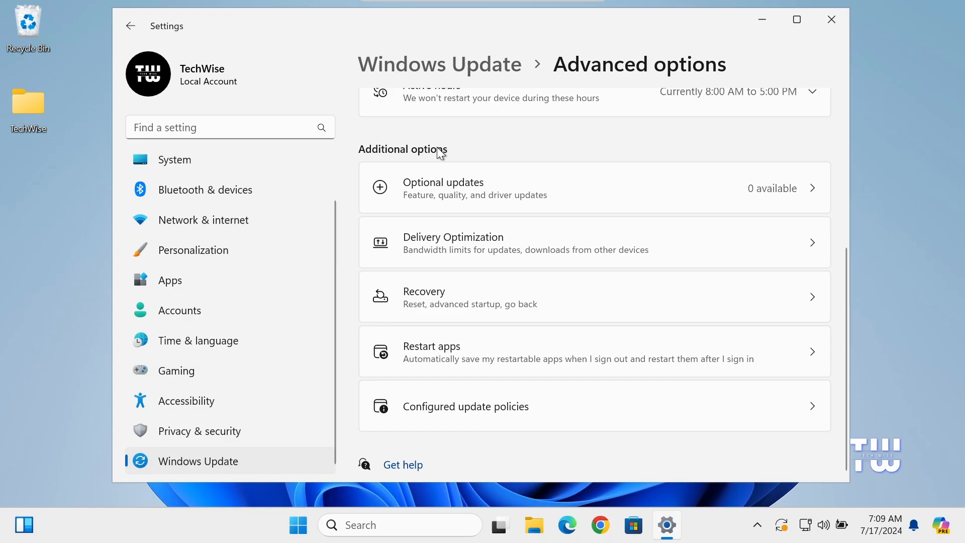
{"action": "mouse_move", "coordinate": [573, 293]}
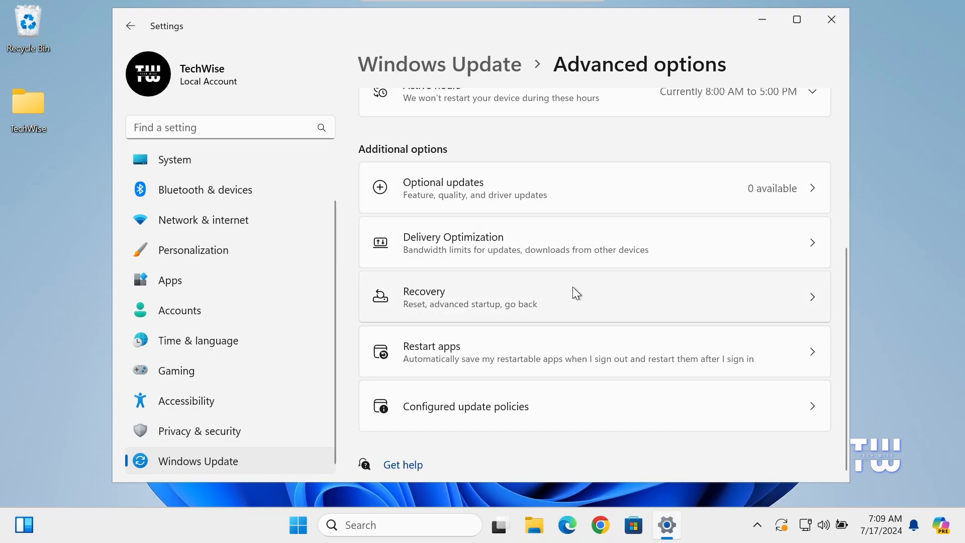
{"action": "mouse_move", "coordinate": [490, 304]}
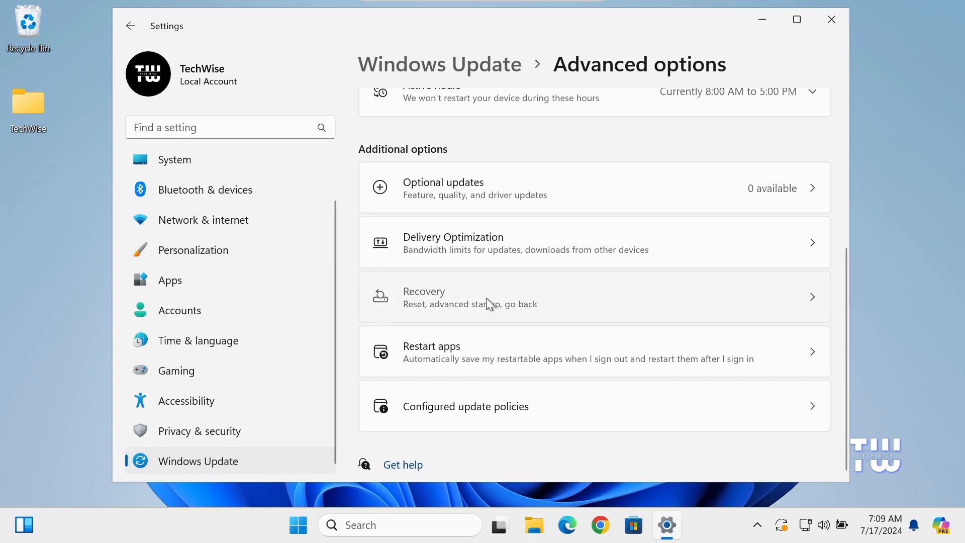
- Restart into advanced startup from the Recovery page, confirming Restart now
{"action": "left_click", "coordinate": [469, 296]}
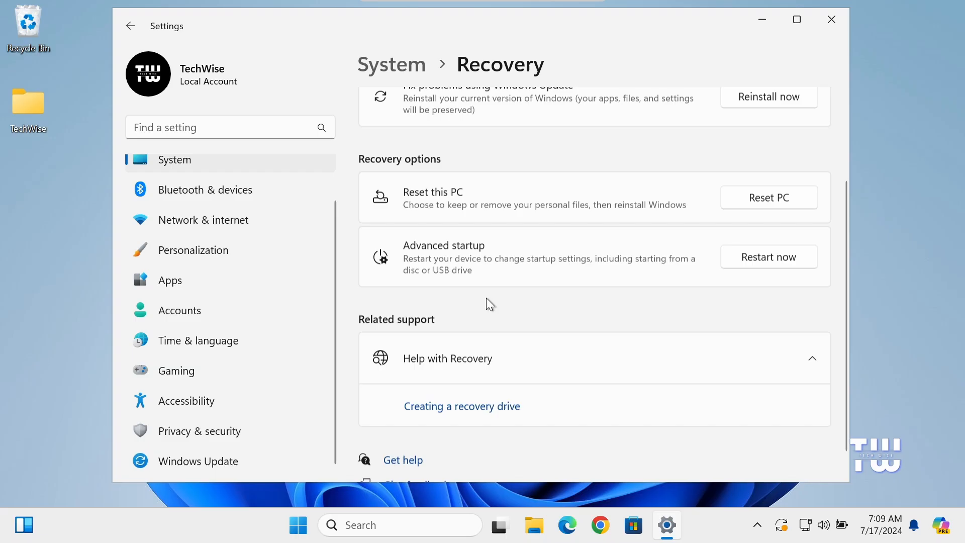
{"action": "mouse_move", "coordinate": [488, 262]}
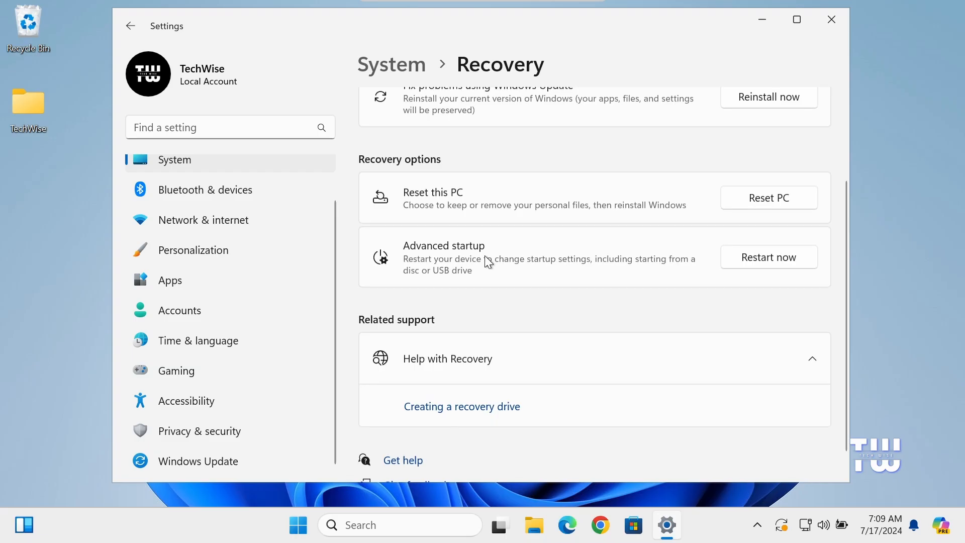
{"action": "mouse_move", "coordinate": [607, 265]}
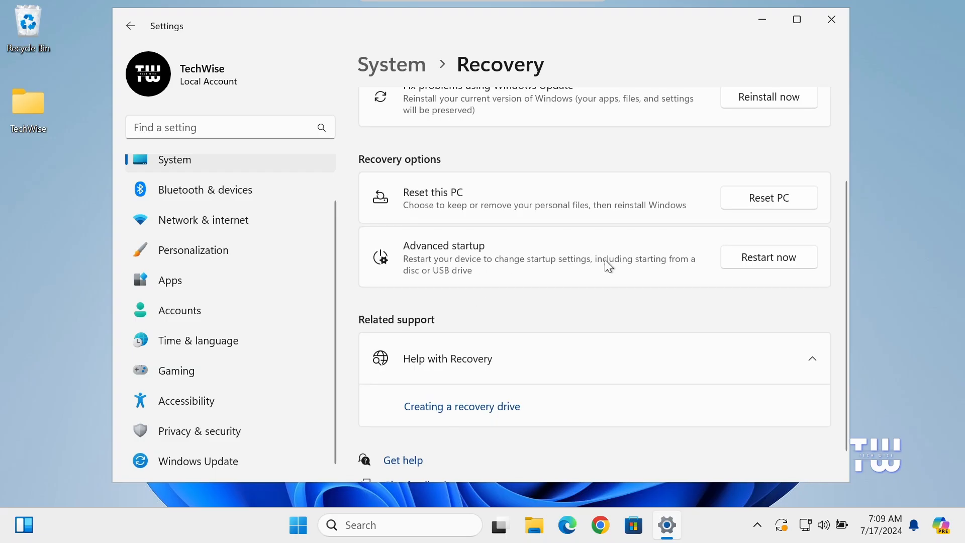
{"action": "mouse_move", "coordinate": [763, 265]}
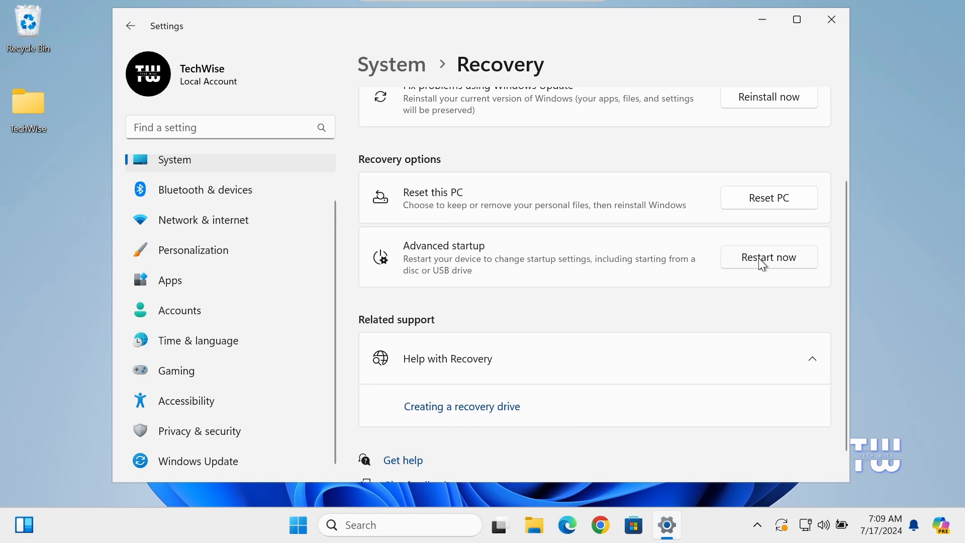
{"action": "left_click", "coordinate": [769, 257]}
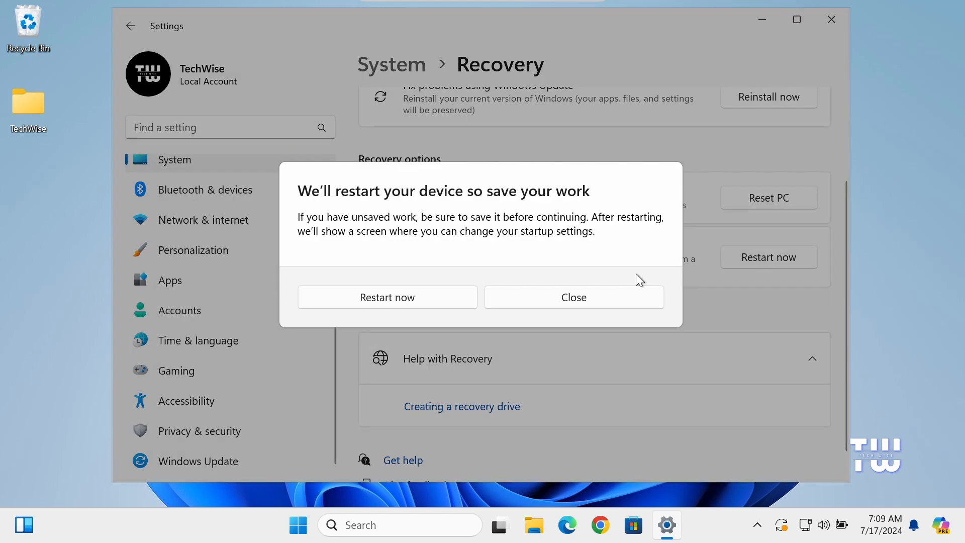
{"action": "left_click", "coordinate": [387, 297]}
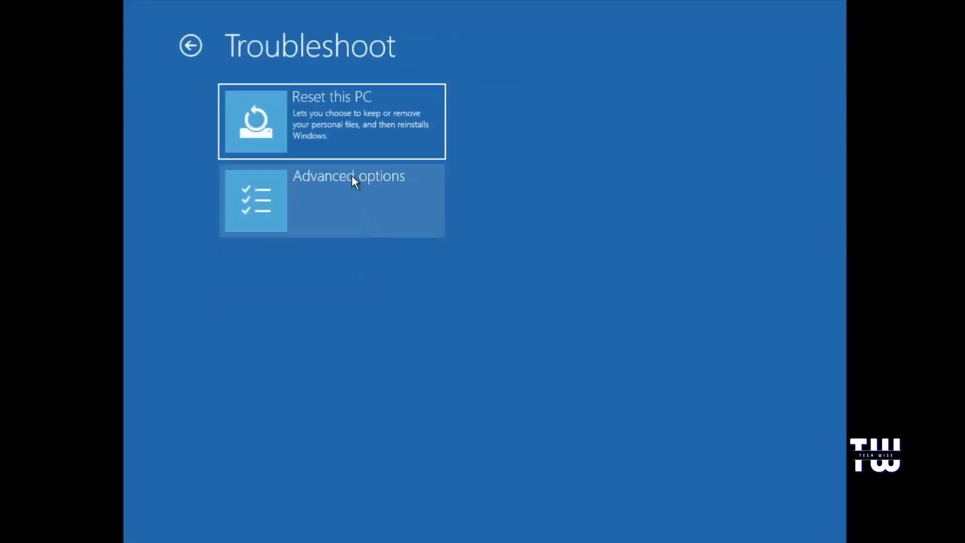
{"action": "mouse_move", "coordinate": [357, 145]}
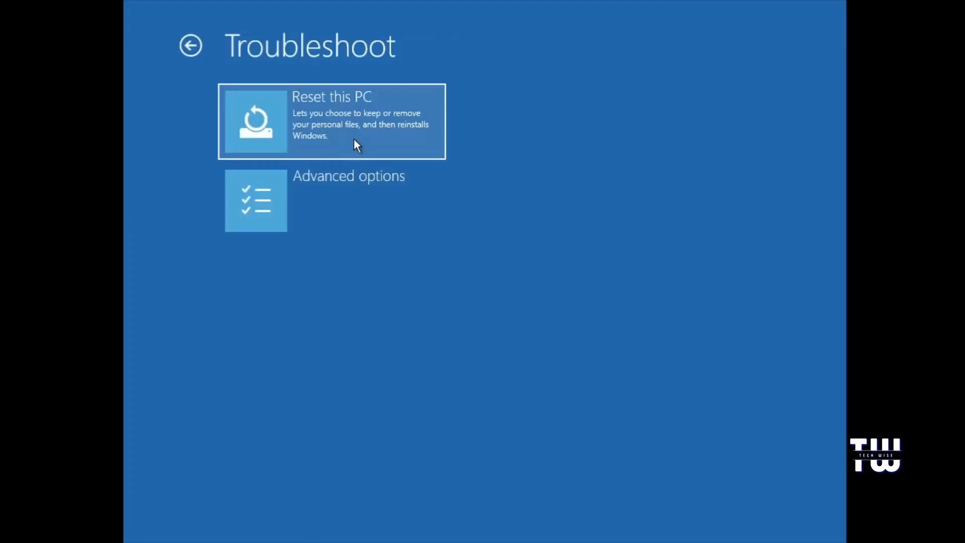
- Browse Advanced options from Troubleshoot, then back out twice to Choose an option
{"action": "left_click", "coordinate": [332, 201]}
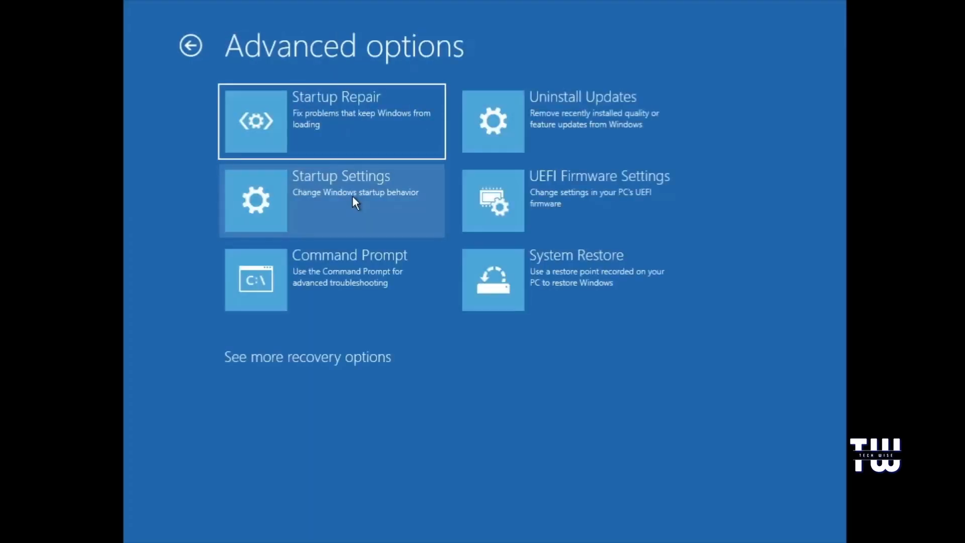
{"action": "mouse_move", "coordinate": [332, 114]}
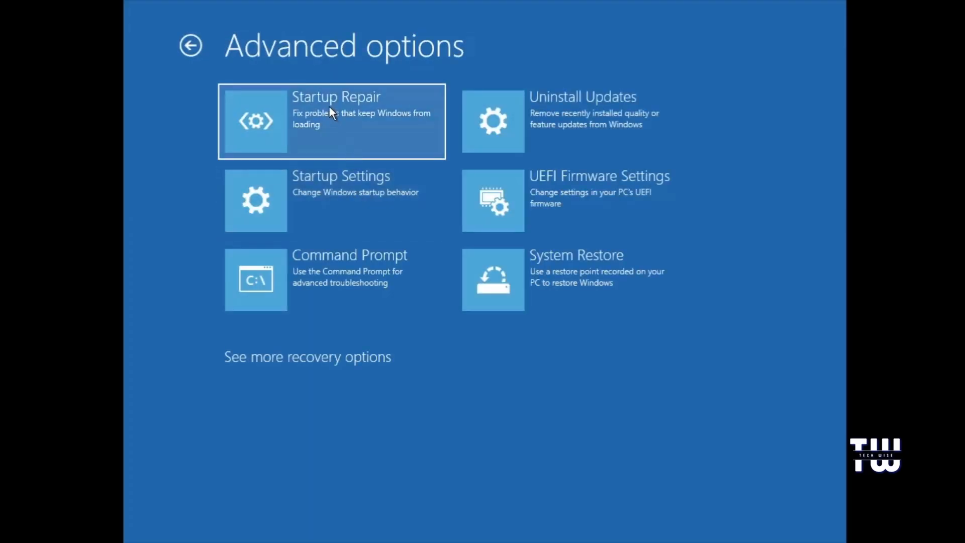
{"action": "mouse_move", "coordinate": [394, 278]}
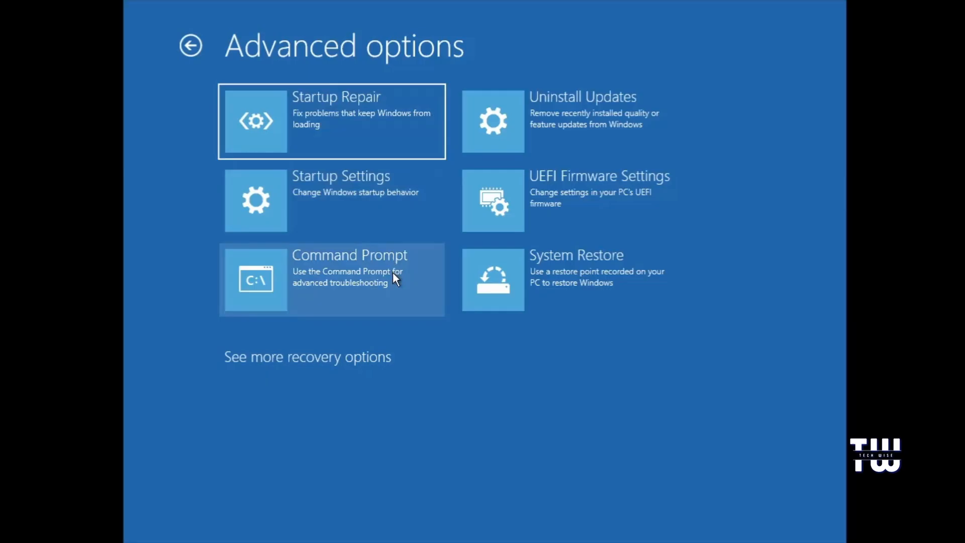
{"action": "mouse_move", "coordinate": [354, 371]}
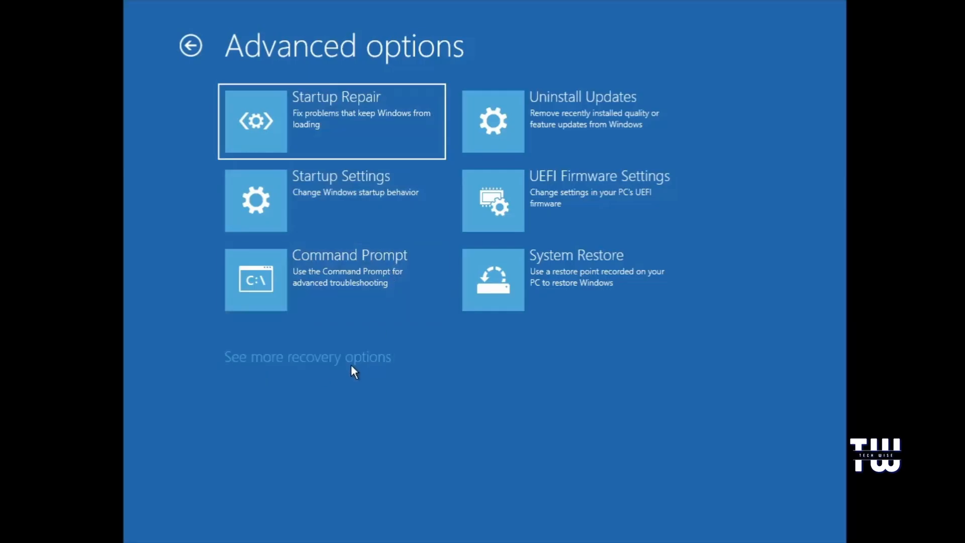
{"action": "mouse_move", "coordinate": [606, 118]}
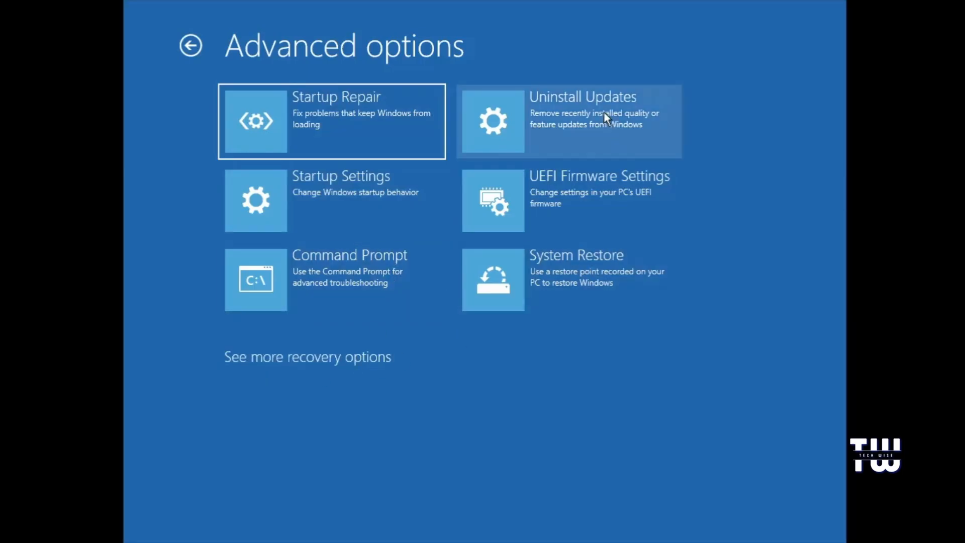
{"action": "mouse_move", "coordinate": [450, 266]}
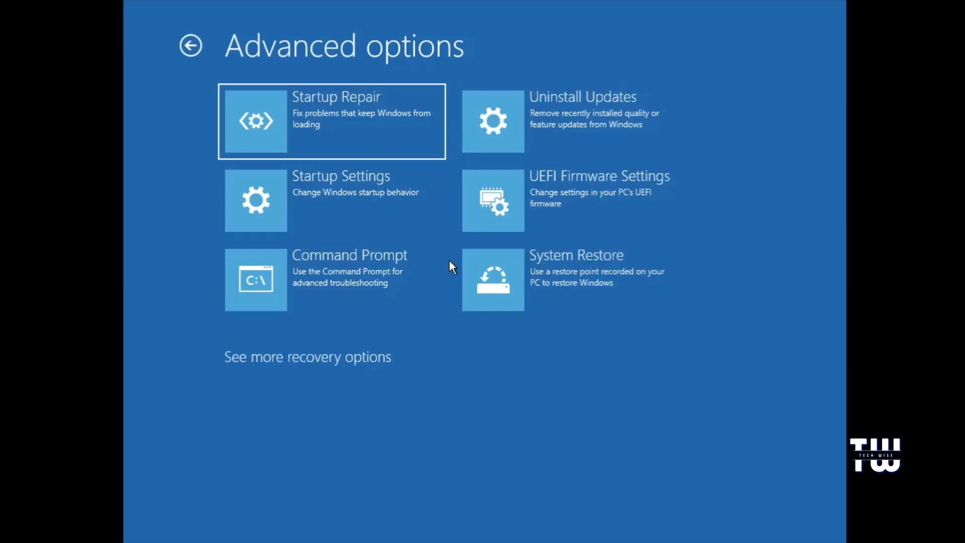
{"action": "mouse_move", "coordinate": [546, 104]}
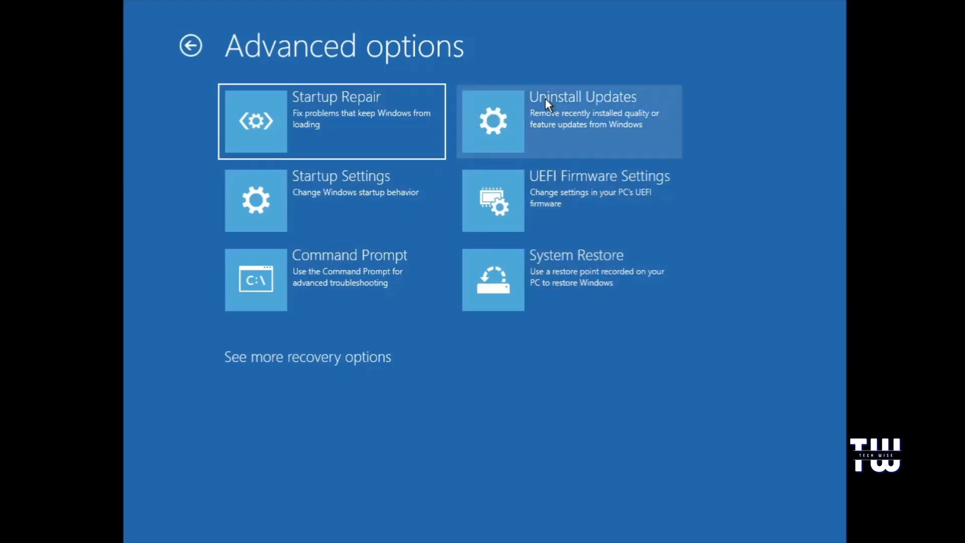
{"action": "mouse_move", "coordinate": [165, 61]}
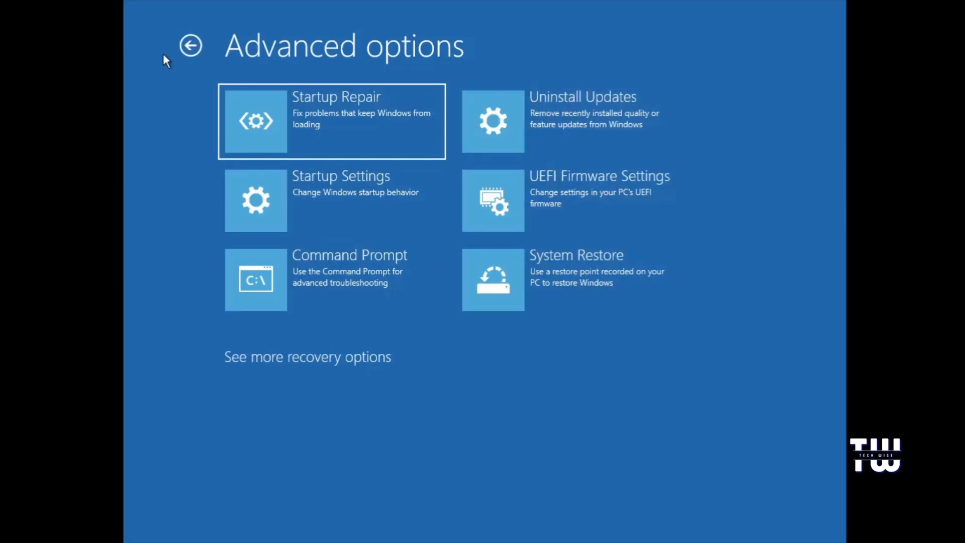
{"action": "left_click", "coordinate": [191, 46]}
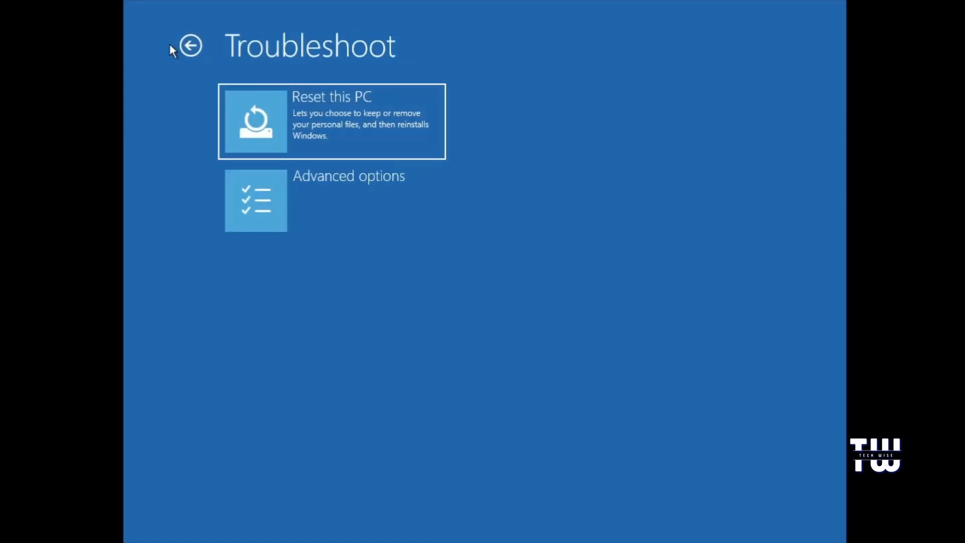
{"action": "left_click", "coordinate": [191, 45]}
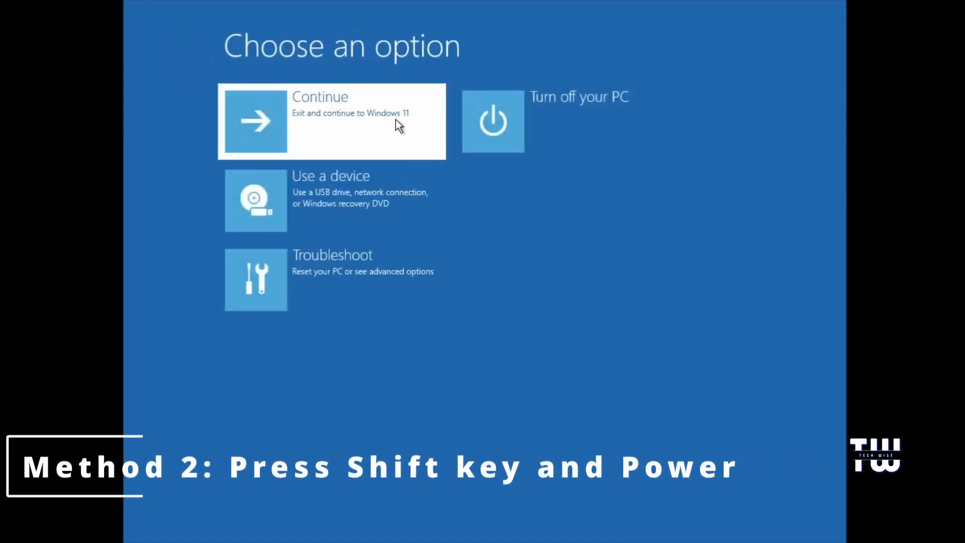
- Continue to Windows, Shift+Restart from the Start power menu into recovery, then continue again
{"action": "left_click", "coordinate": [332, 121]}
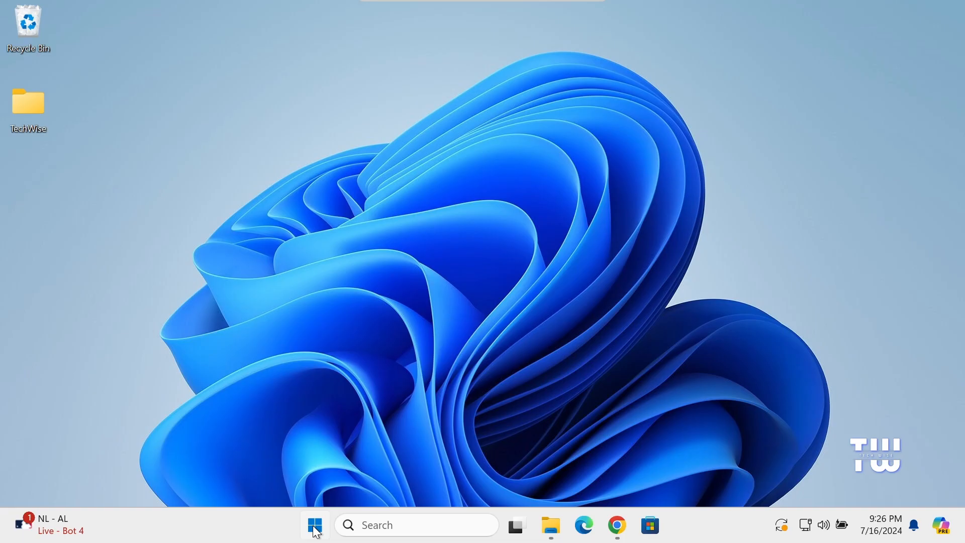
{"action": "left_click", "coordinate": [315, 524]}
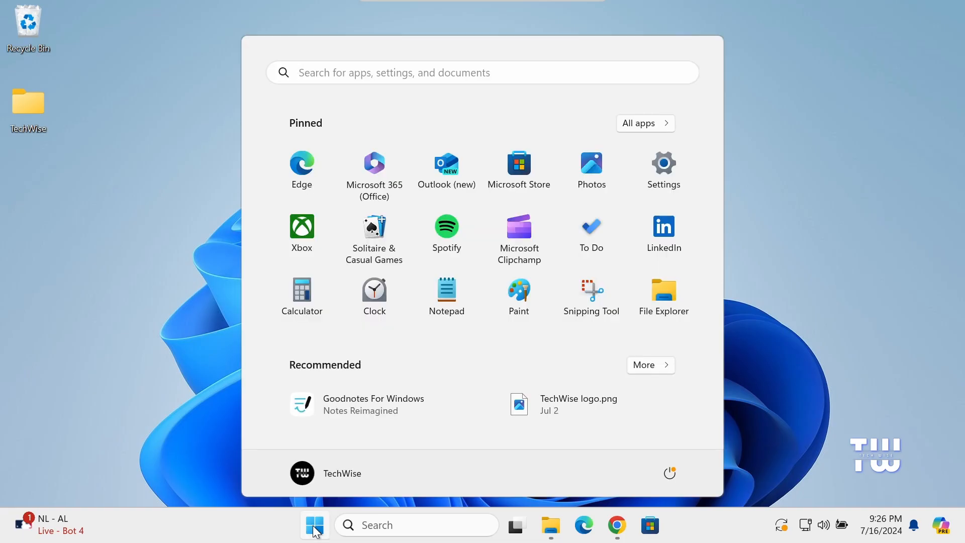
{"action": "mouse_move", "coordinate": [670, 472]}
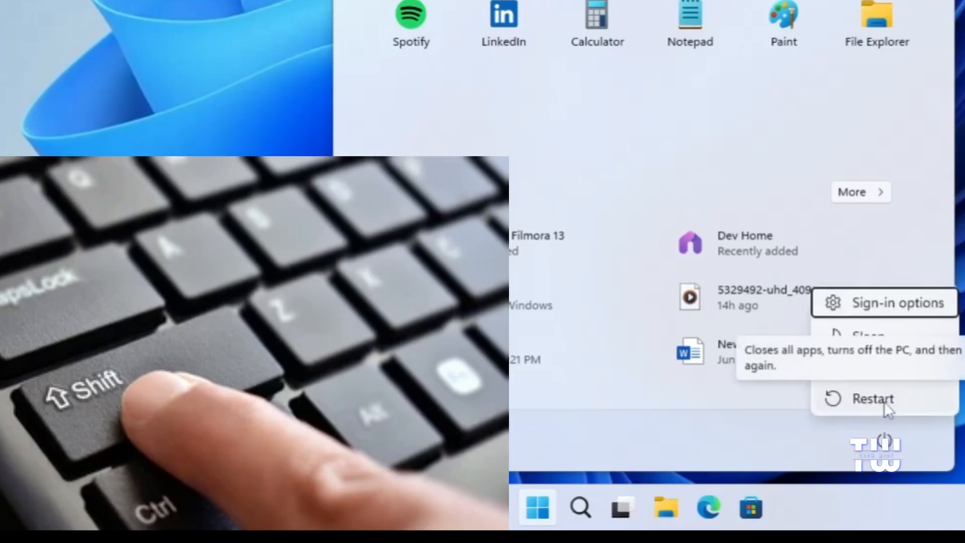
{"action": "left_click", "coordinate": [872, 399]}
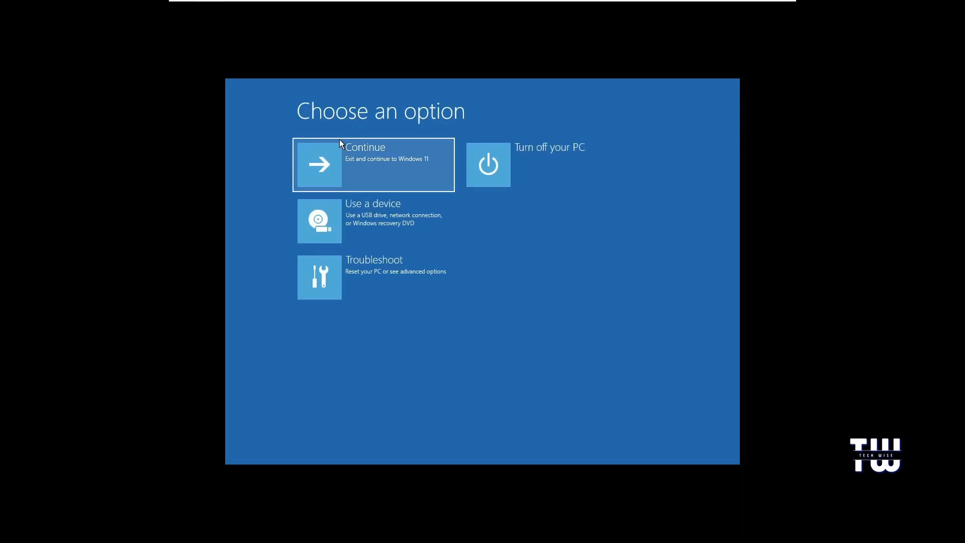
{"action": "left_click", "coordinate": [373, 165]}
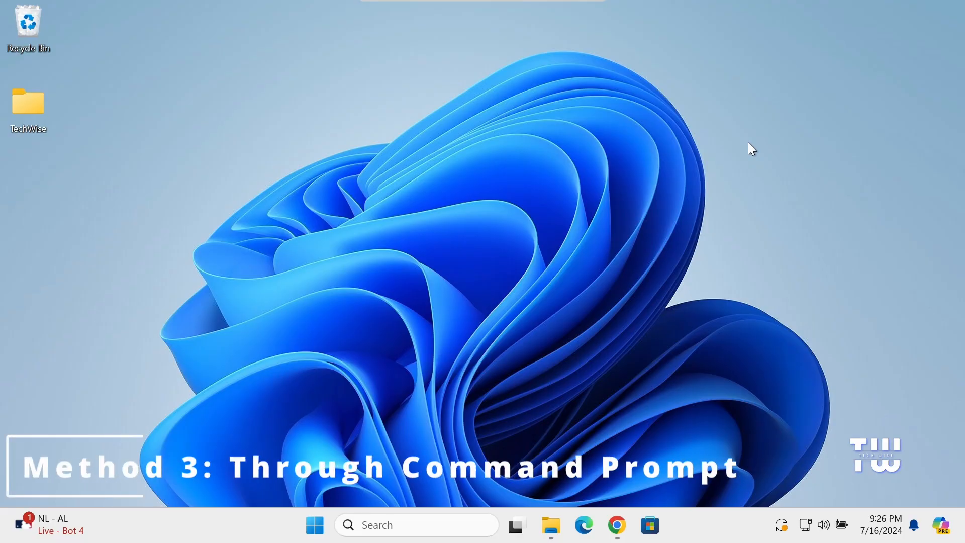
{"action": "mouse_move", "coordinate": [559, 382]}
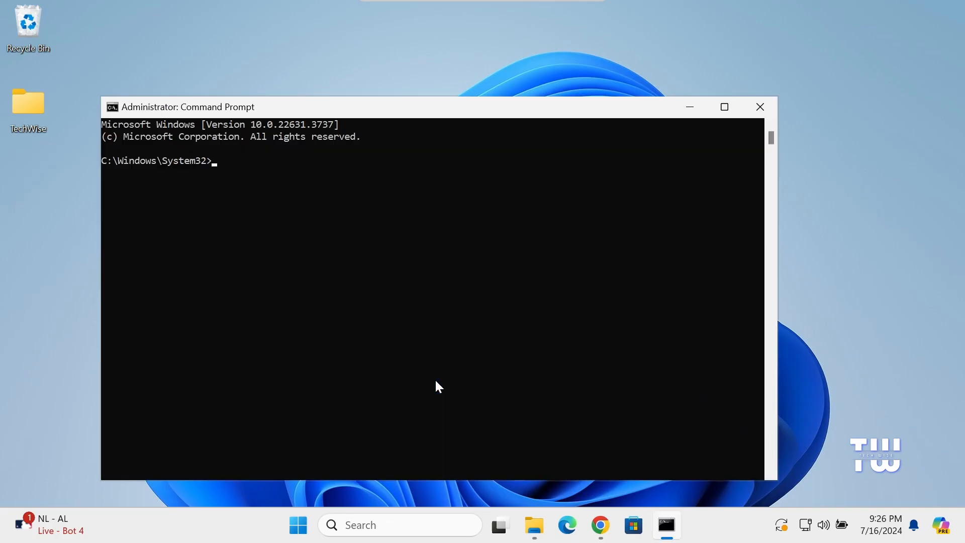
- Run 'shutdown /r /o' in the administrator Command Prompt and close the sign-out warning
{"action": "left_click", "coordinate": [724, 106]}
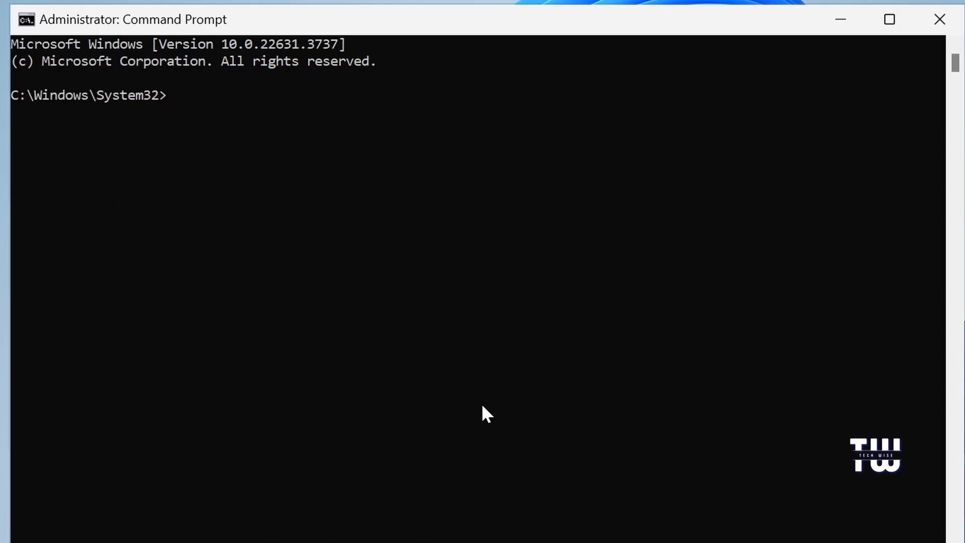
{"action": "type", "text": "shu"}
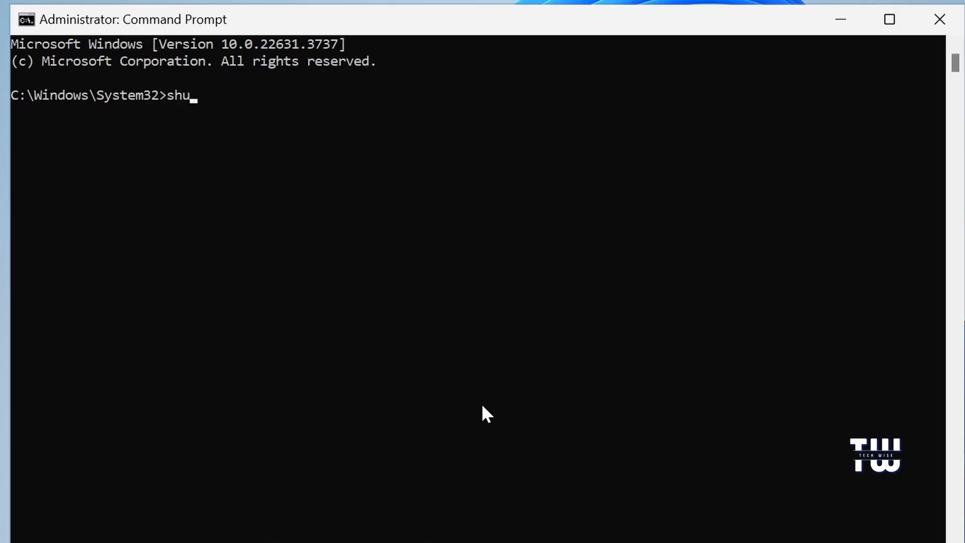
{"action": "type", "text": "tdown /"}
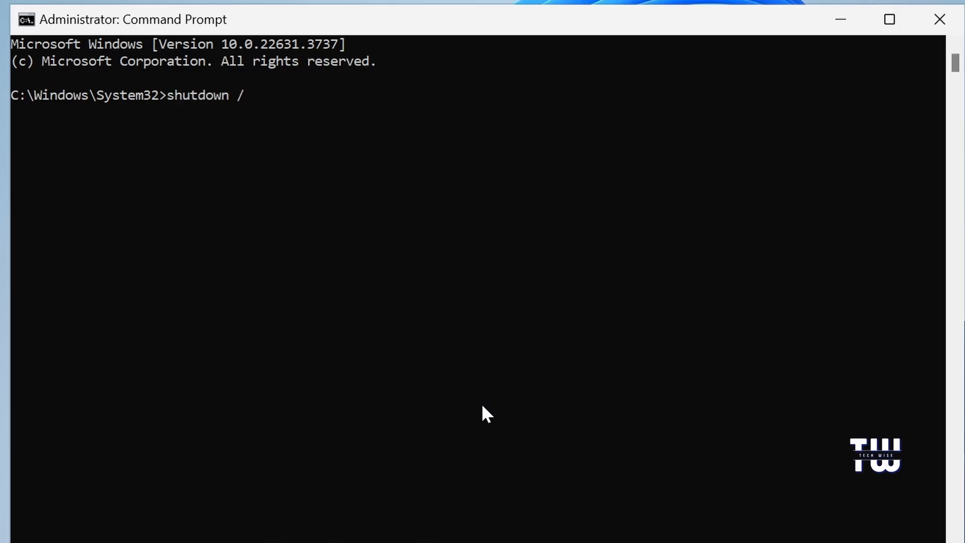
{"action": "type", "text": "r /o"}
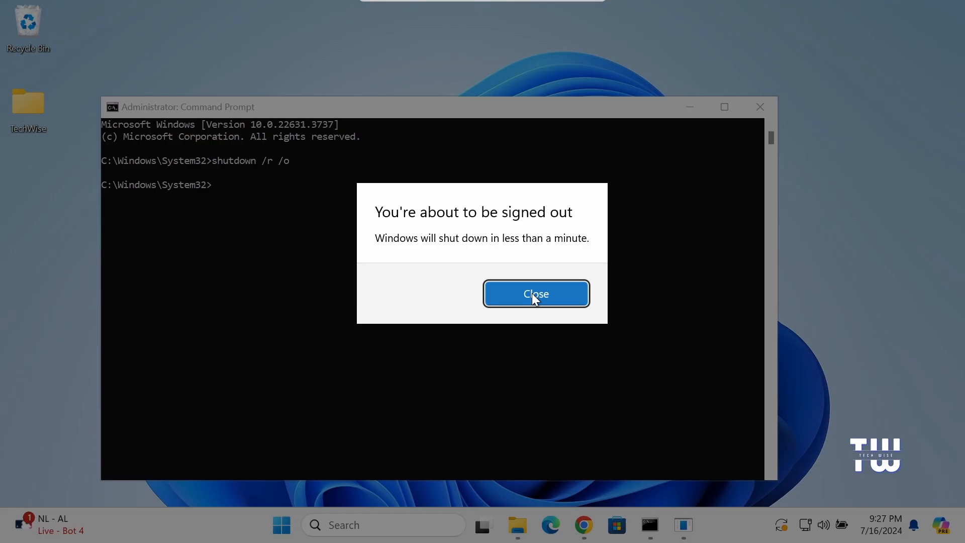
{"action": "left_click", "coordinate": [535, 293]}
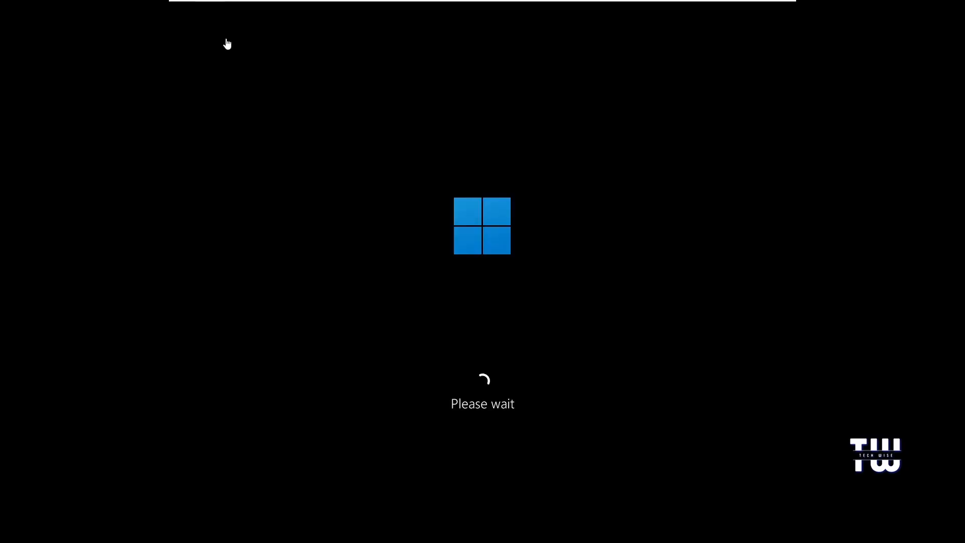
{"action": "mouse_move", "coordinate": [208, 48]}
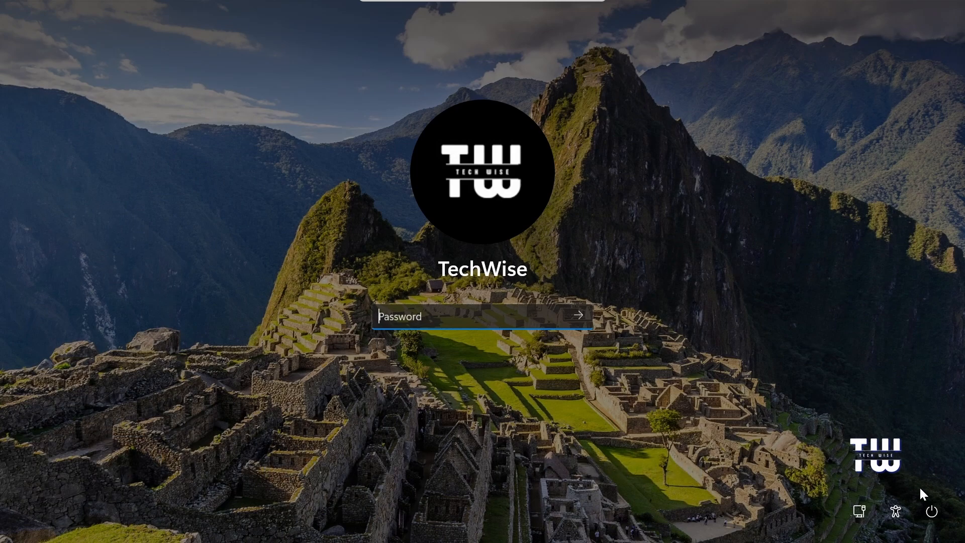
{"action": "mouse_move", "coordinate": [815, 350]}
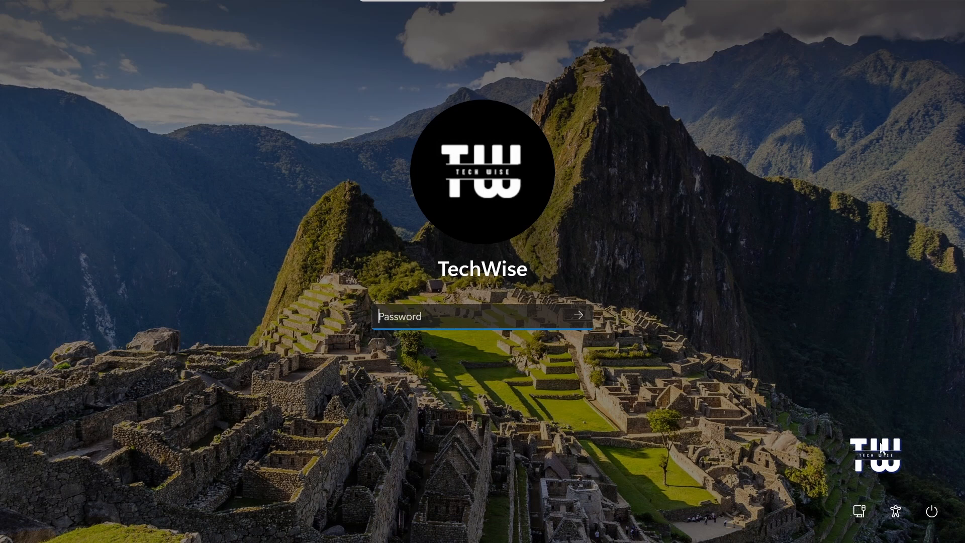
{"action": "mouse_move", "coordinate": [932, 510]}
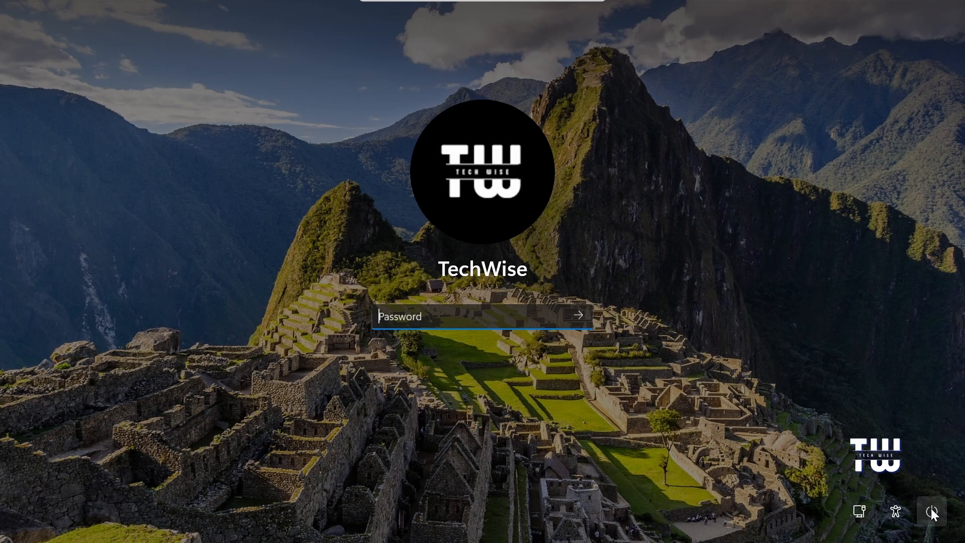
- Shift+Restart from the sign-in screen's power icon to reach recovery
{"action": "left_click", "coordinate": [932, 511]}
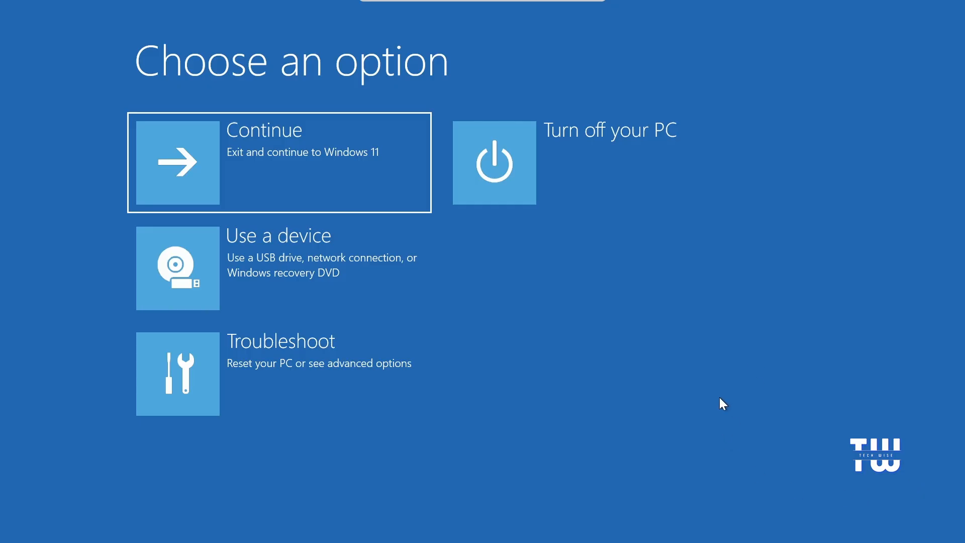
{"action": "mouse_move", "coordinate": [675, 404]}
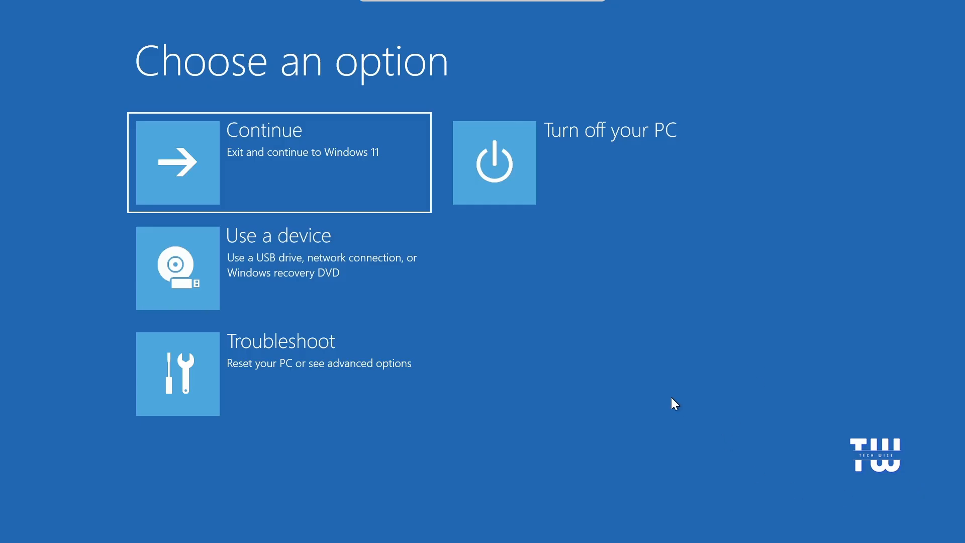
{"action": "mouse_move", "coordinate": [400, 376]}
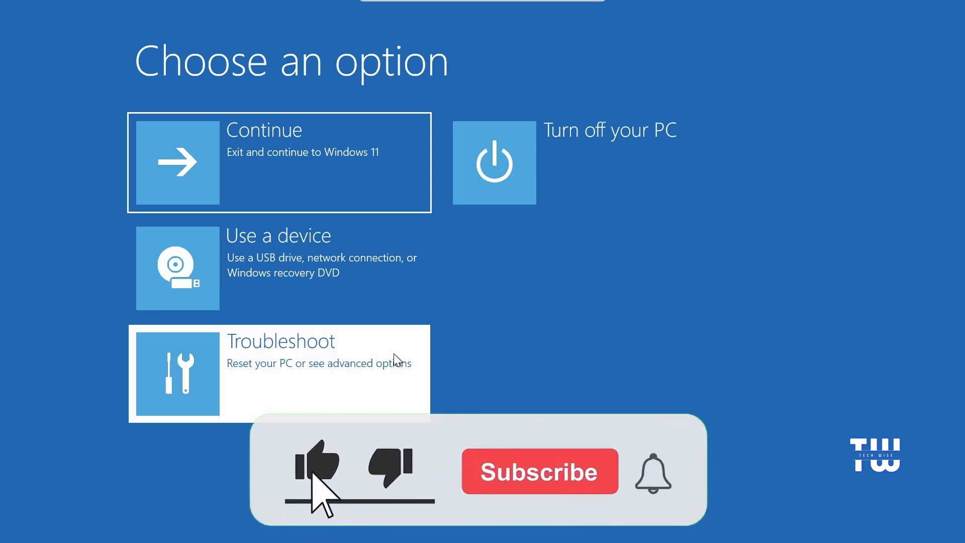
- Go through Troubleshoot to Advanced options showing Startup Settings and UEFI Firmware Settings
{"action": "left_click", "coordinate": [278, 374]}
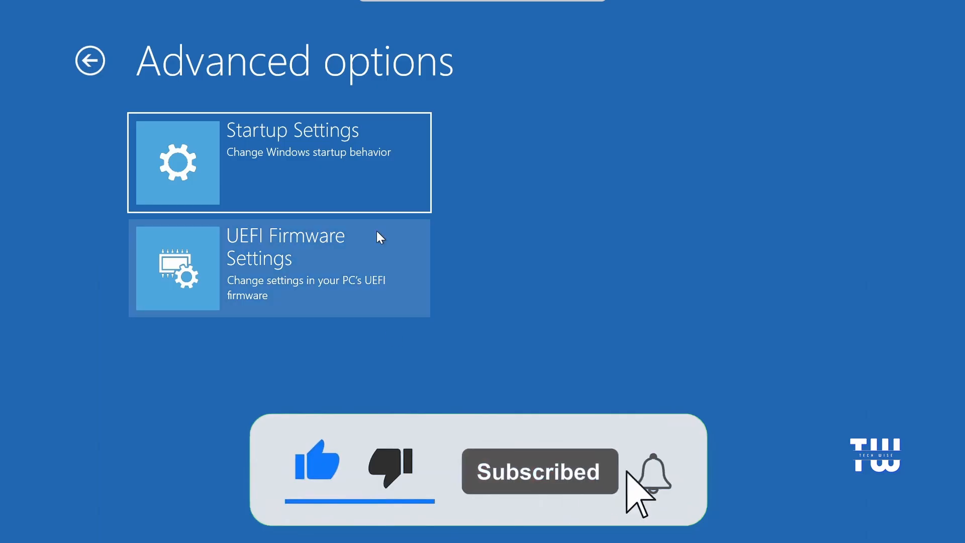